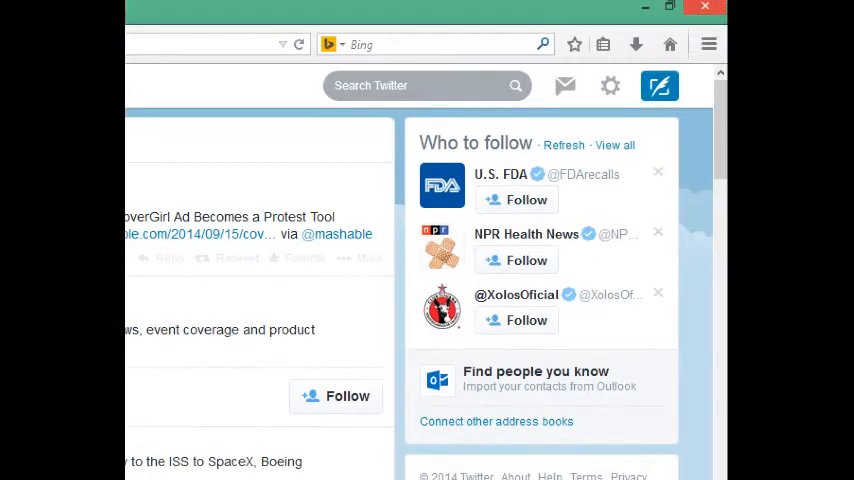
pyautogui.moveTo(610, 85)
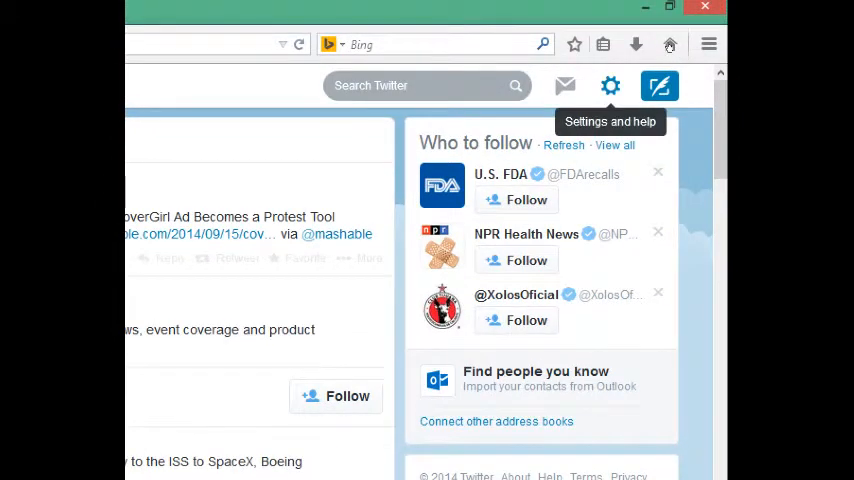
# Open Edit profile for Victor's Bakery from the gear Settings menu.
pyautogui.click(659, 85)
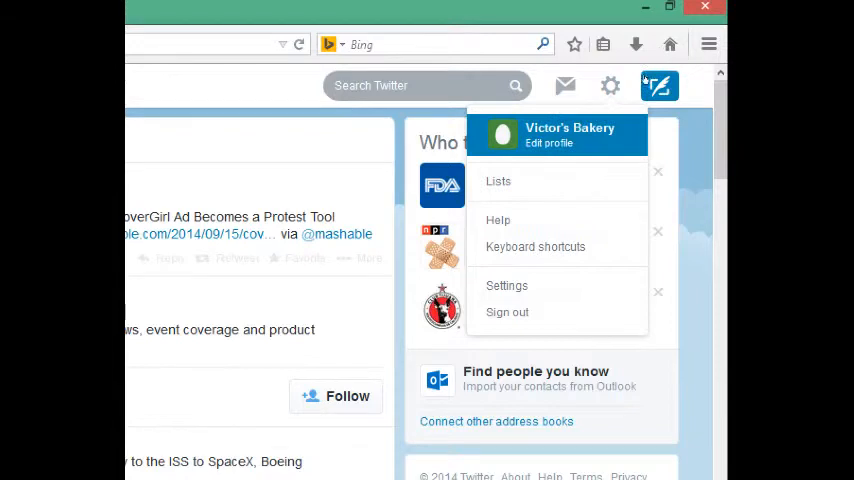
pyautogui.click(659, 85)
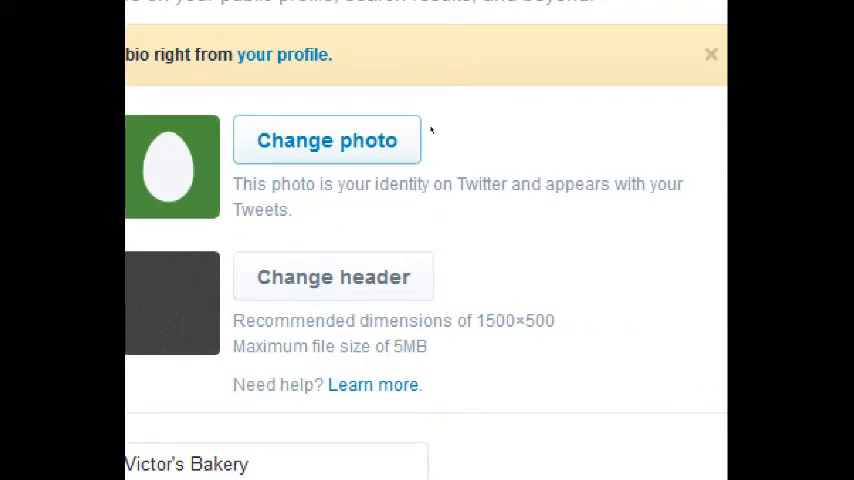
# Upload the red V logo PNG from Pictures and apply it as the profile photo.
pyautogui.click(326, 140)
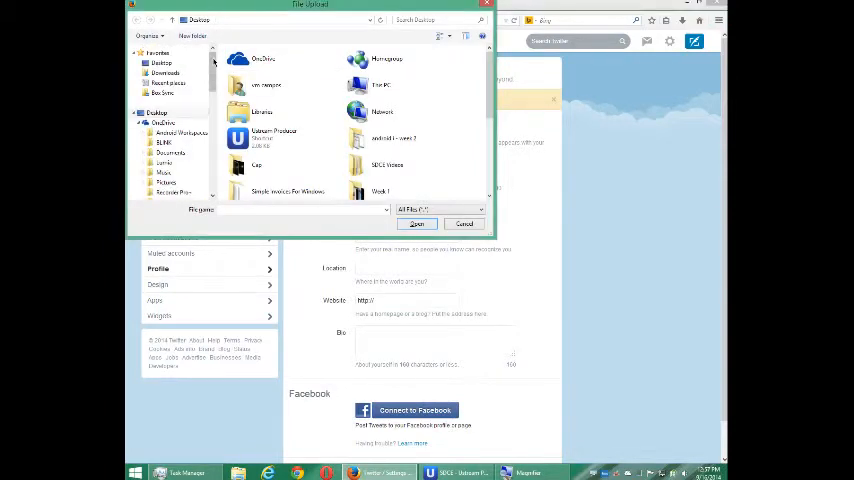
pyautogui.scroll(-3)
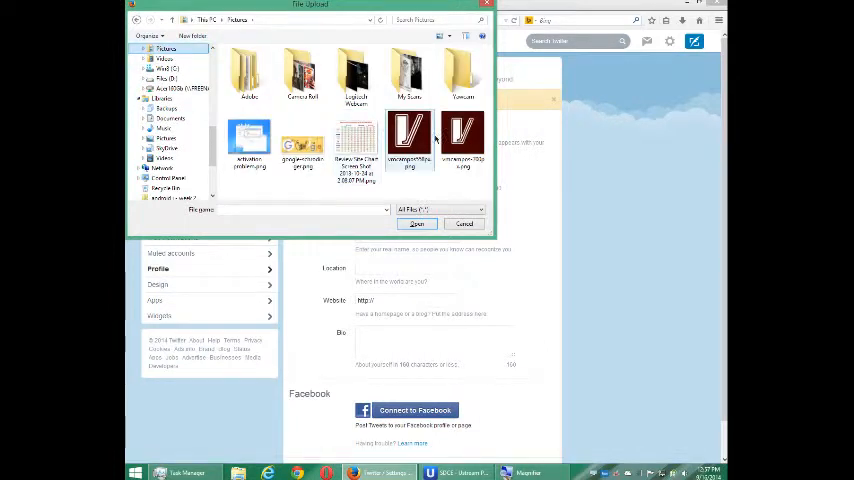
pyautogui.click(417, 223)
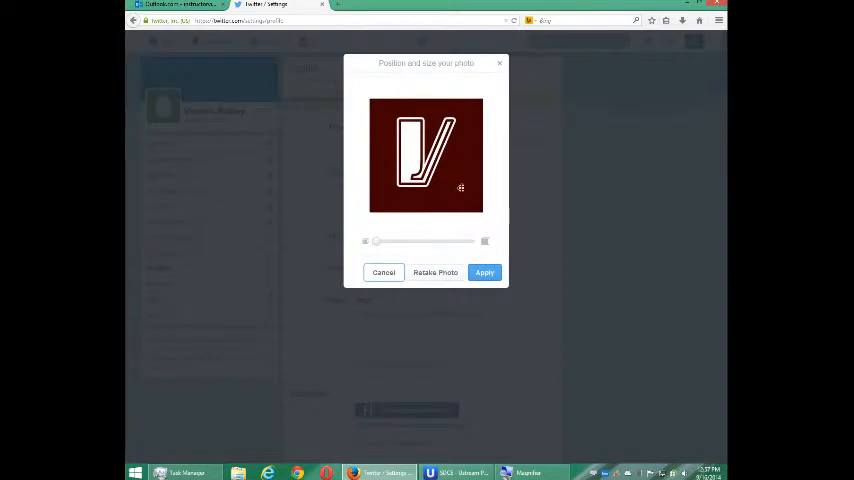
pyautogui.click(484, 272)
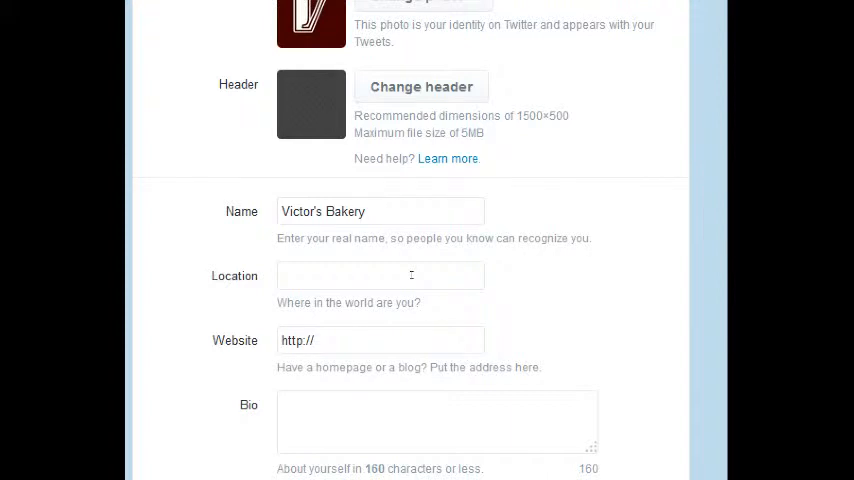
# Enter San Diego as the location and victorsbakery.com as the website.
pyautogui.click(380, 275)
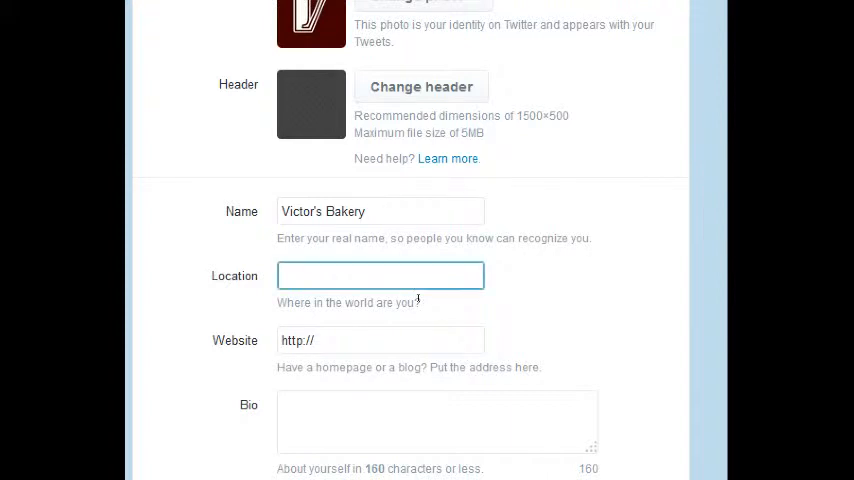
pyautogui.write('T')
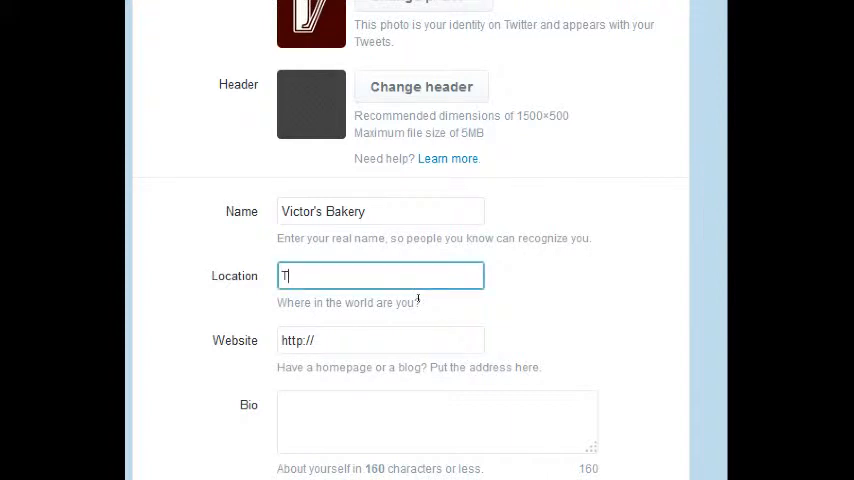
pyautogui.write('he Planet Earth')
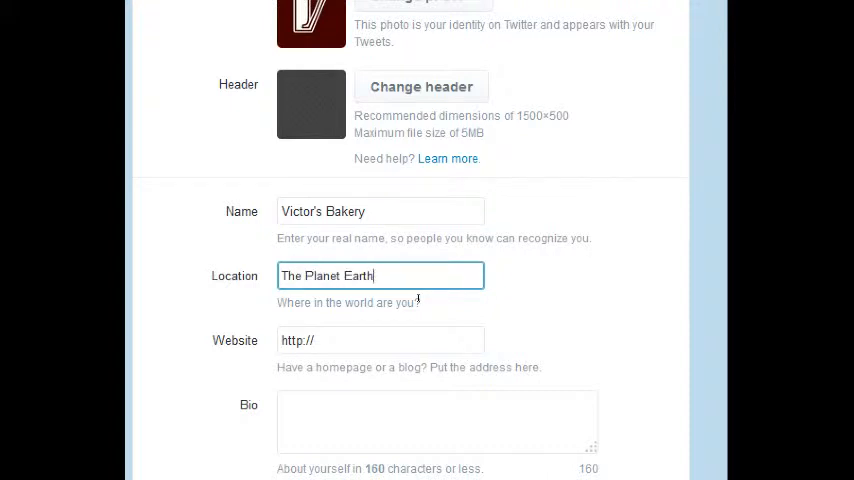
pyautogui.write('San')
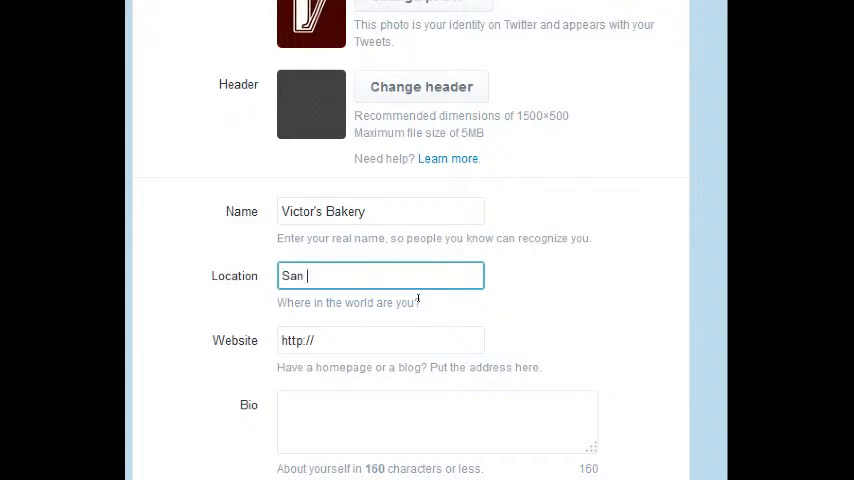
pyautogui.write('Diego')
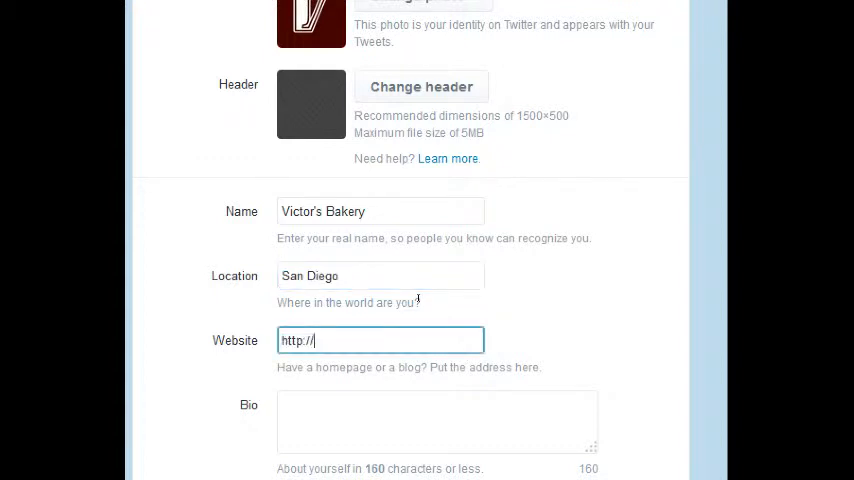
pyautogui.write('victorsbakery.co')
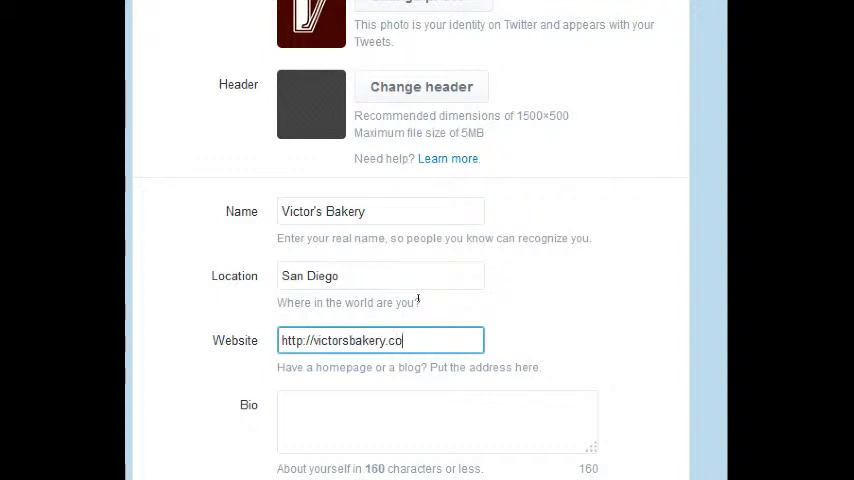
# Write a bio describing a home-made baked goods bakery shop.
pyautogui.click(437, 421)
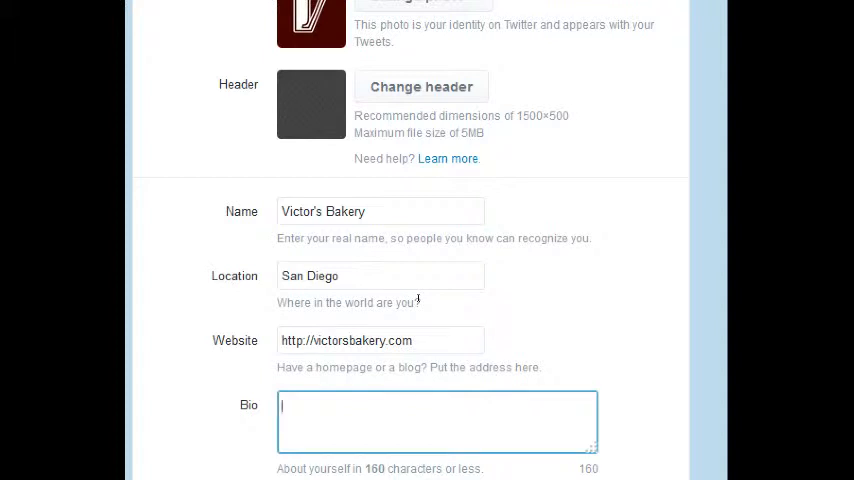
pyautogui.write('S')
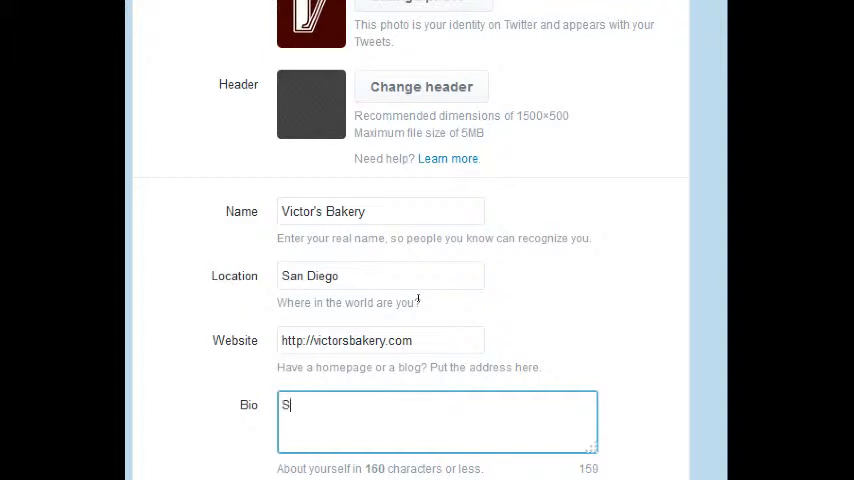
pyautogui.write("an Diego's Pre")
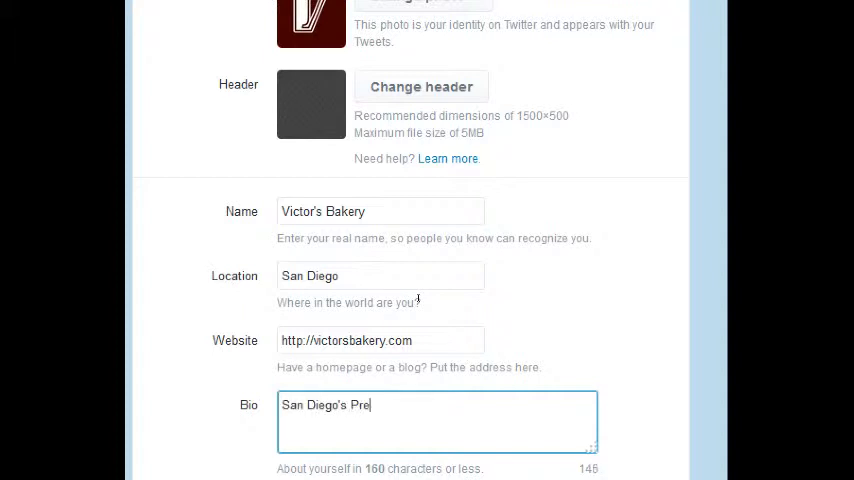
pyautogui.press('Backspace')
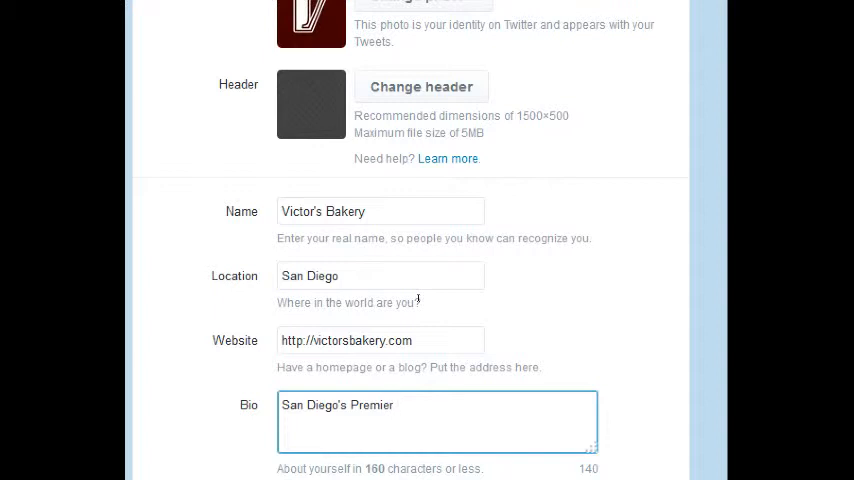
pyautogui.write('home-made b')
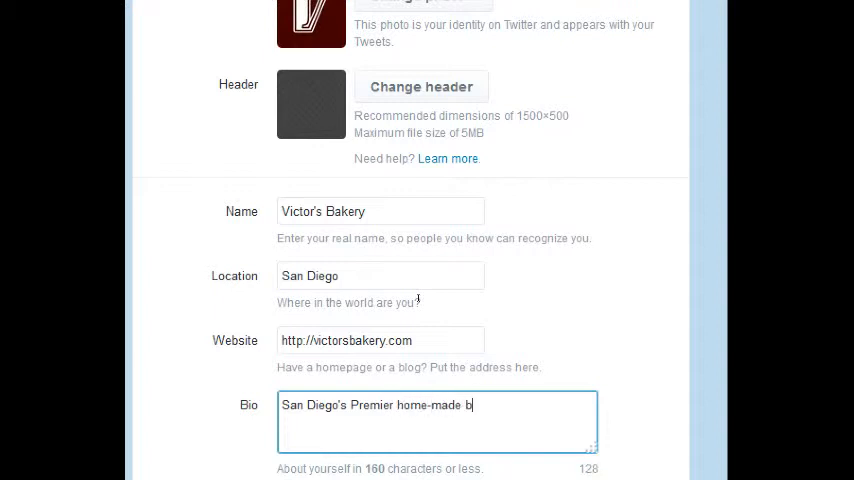
pyautogui.write('akery')
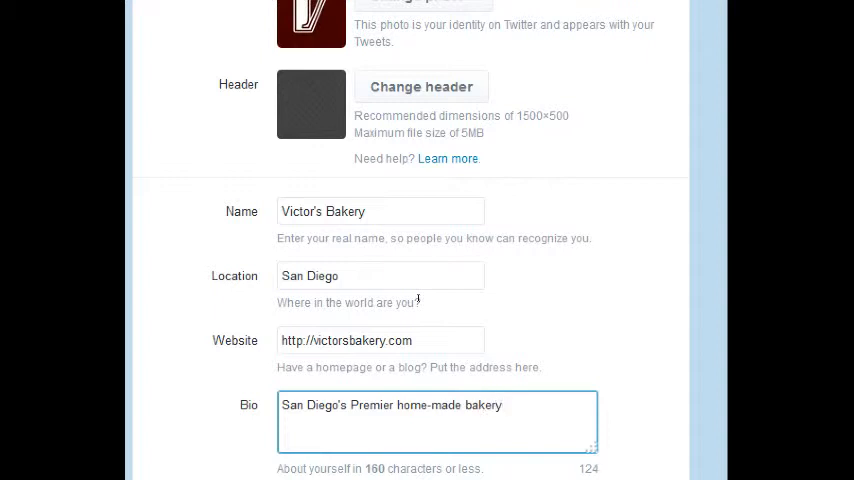
pyautogui.write('baked goods shop')
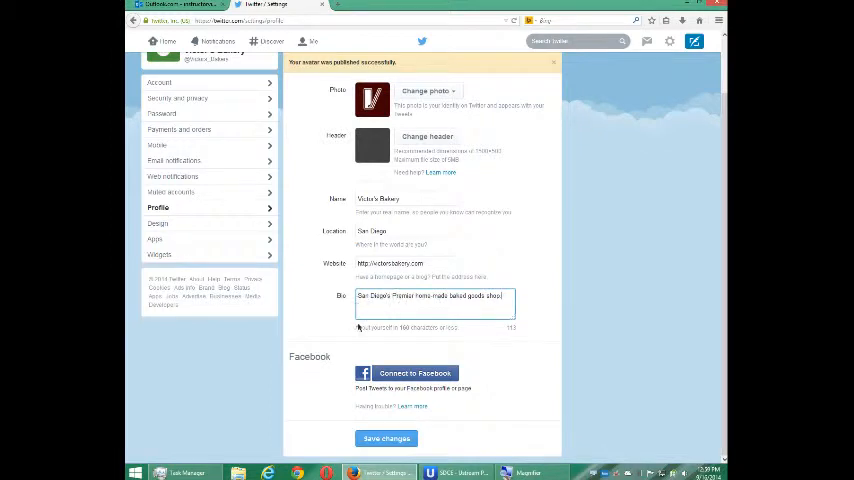
pyautogui.moveTo(332, 381)
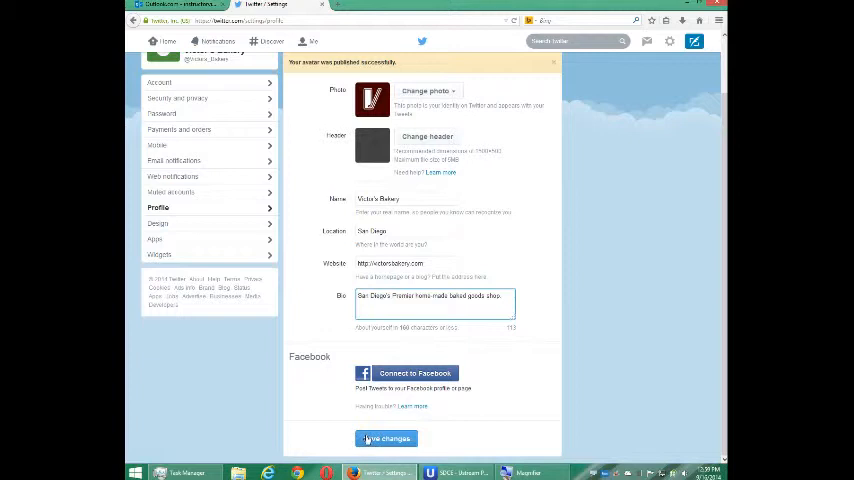
# Save the profile changes and go to Design settings.
pyautogui.click(386, 438)
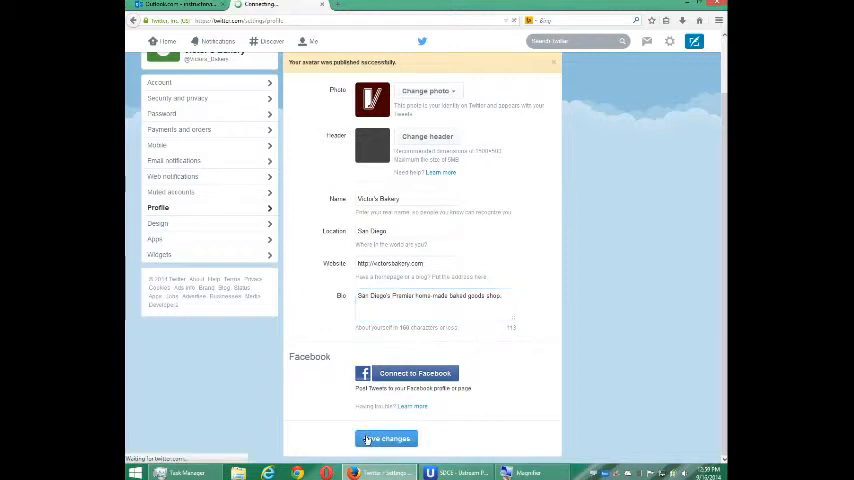
pyautogui.click(385, 439)
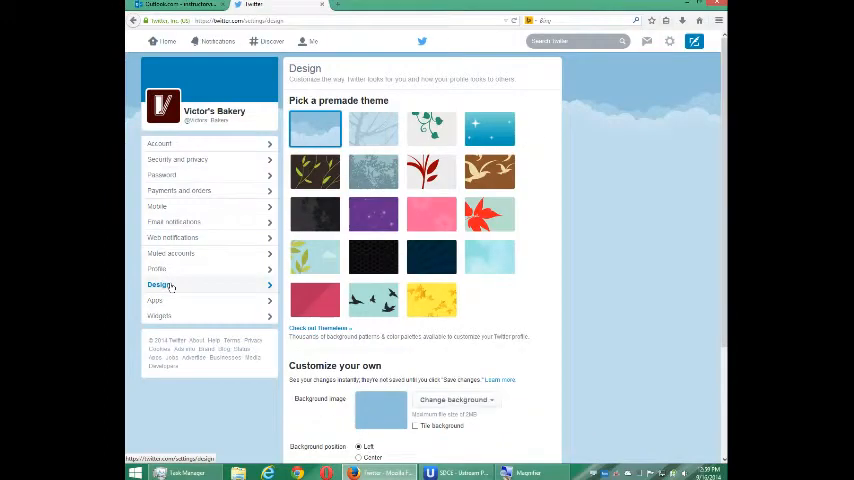
# Preview the brown bird and red leaf themes, then pick the blue starry theme.
pyautogui.click(489, 171)
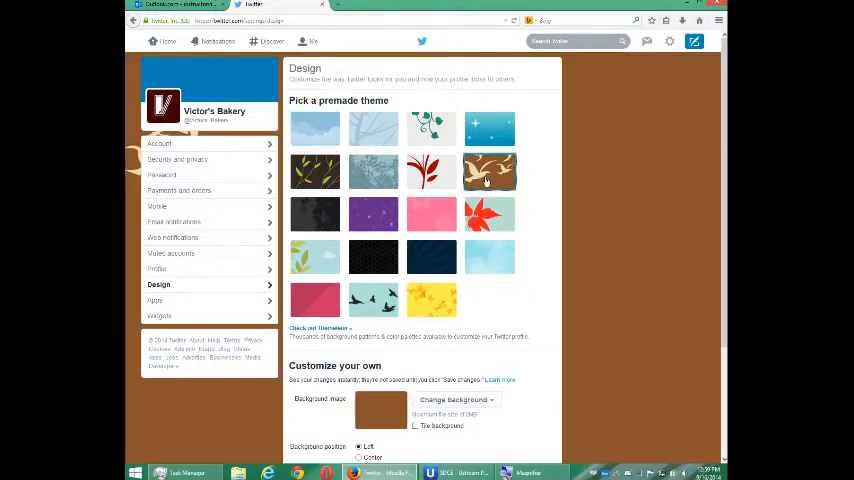
pyautogui.click(489, 128)
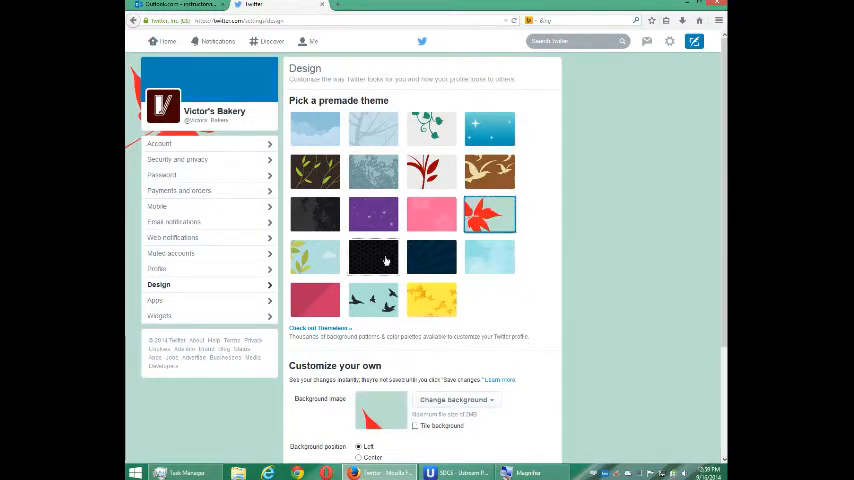
pyautogui.click(489, 128)
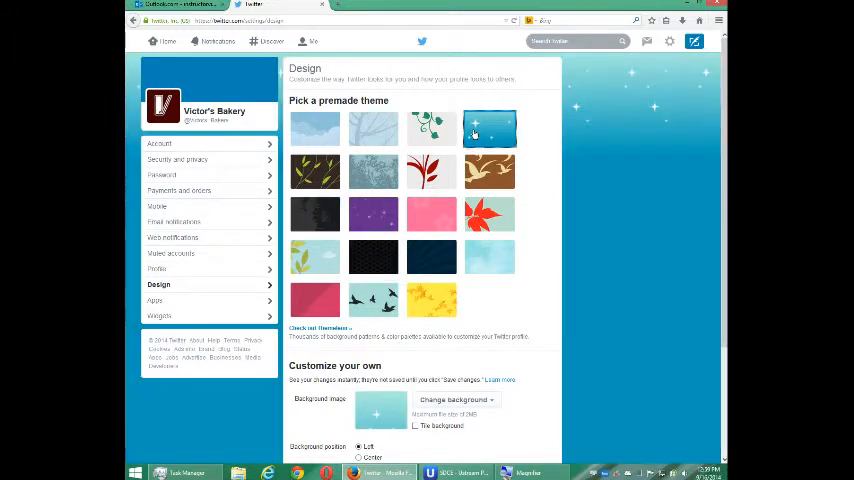
pyautogui.scroll(-3)
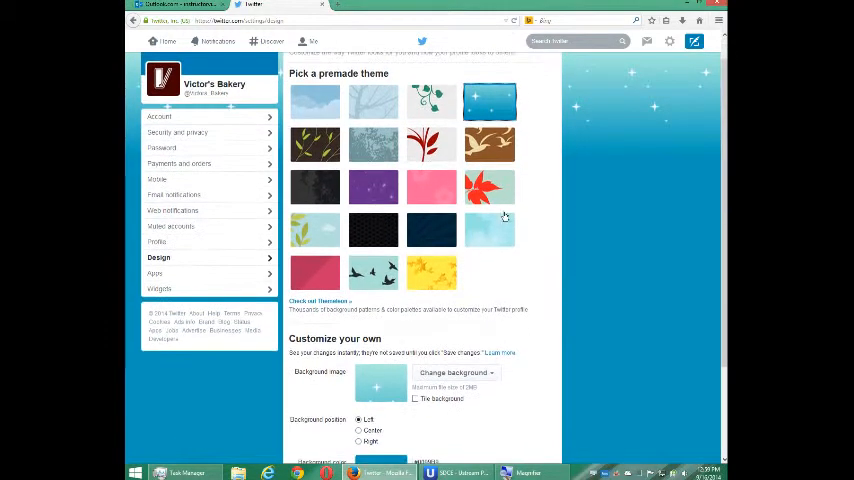
pyautogui.scroll(-3)
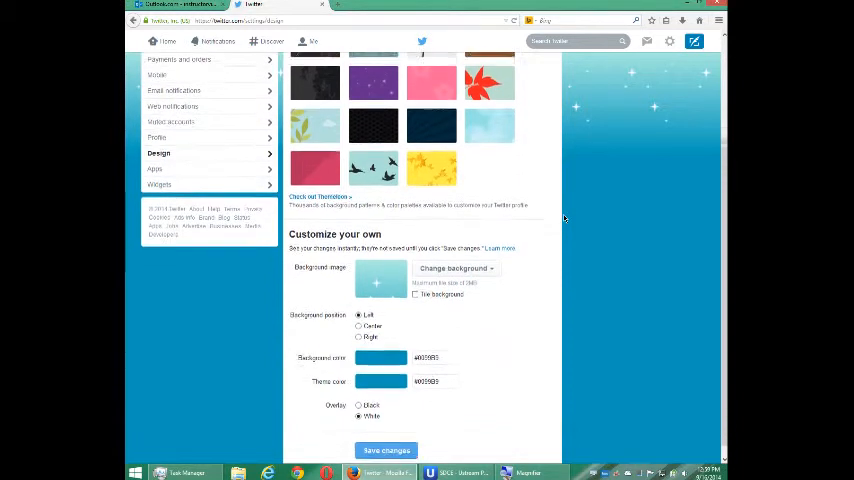
# Try Right and Center background positions, keep Left, and save the design.
pyautogui.click(453, 256)
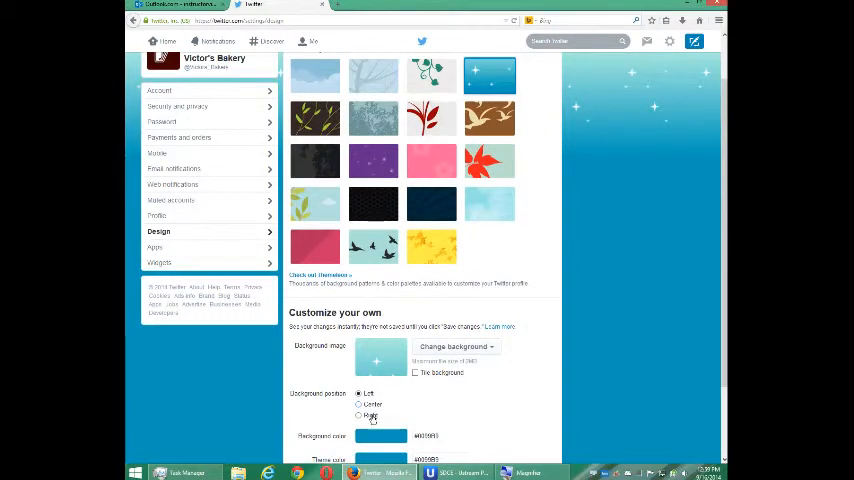
pyautogui.click(359, 404)
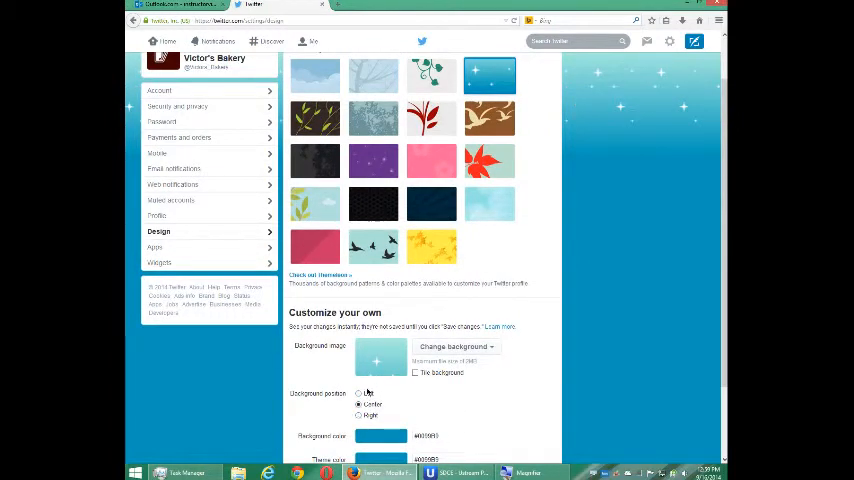
pyautogui.click(359, 393)
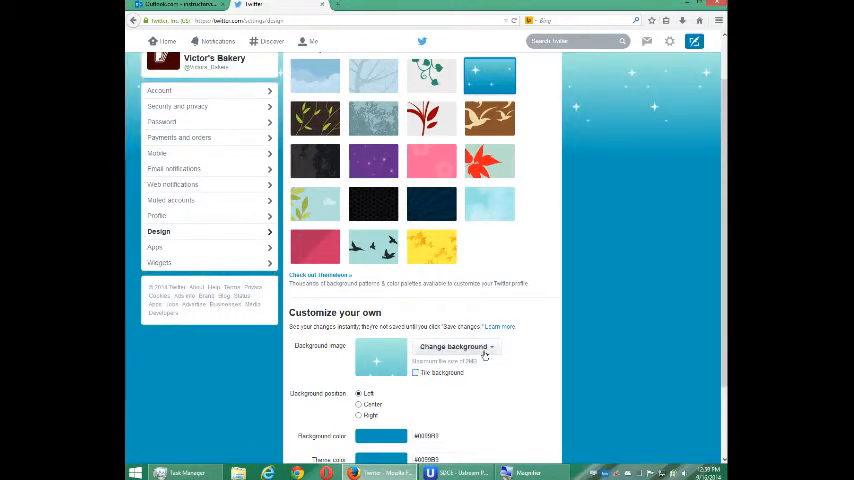
pyautogui.scroll(-3)
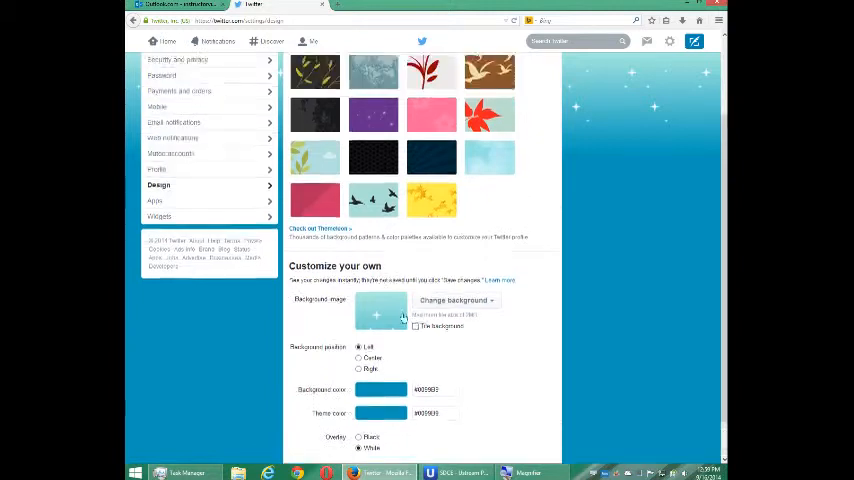
pyautogui.scroll(-3)
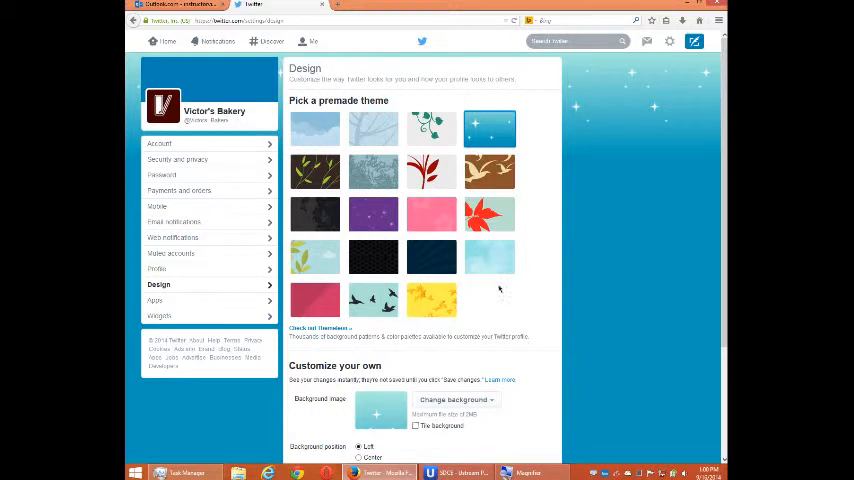
pyautogui.scroll(-3)
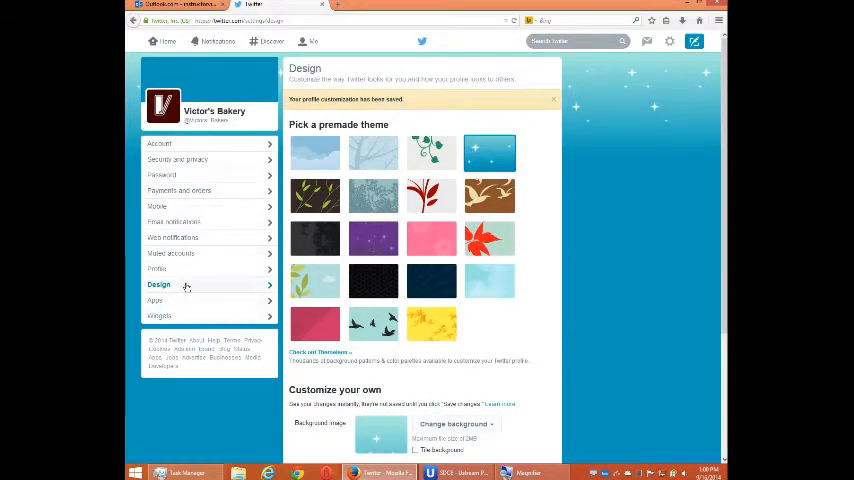
# Open the bakery's public profile page and close the Narrator window.
pyautogui.click(157, 268)
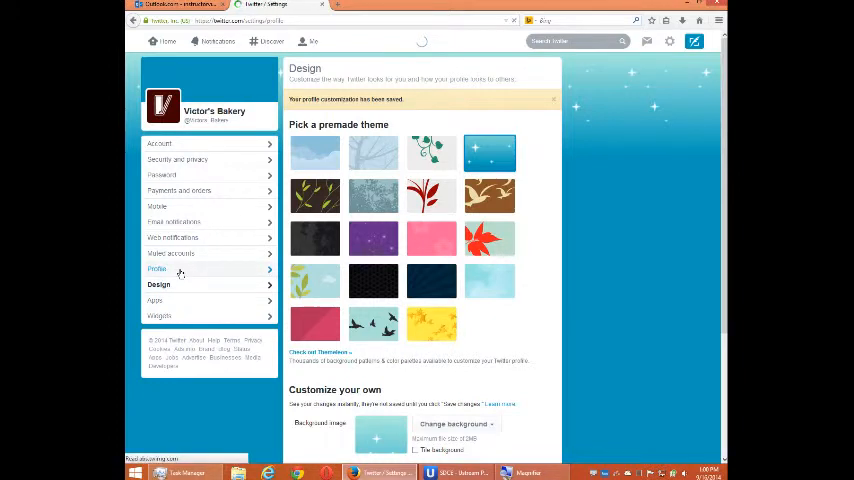
pyautogui.click(157, 268)
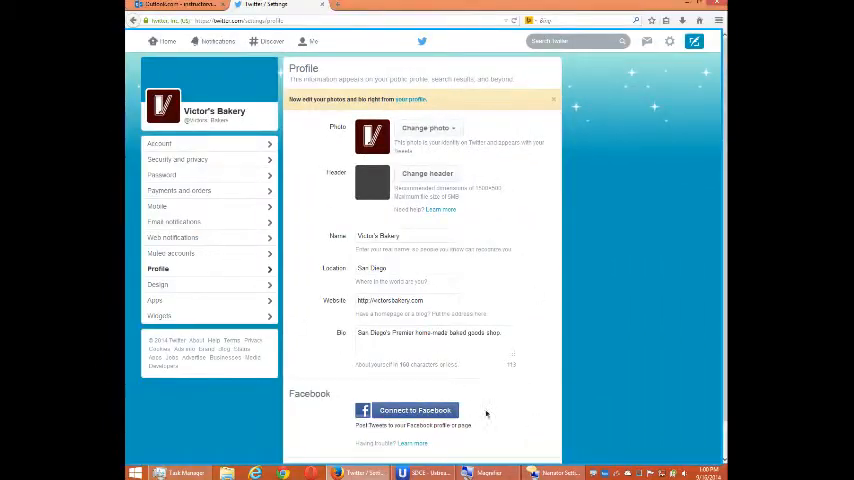
pyautogui.click(554, 472)
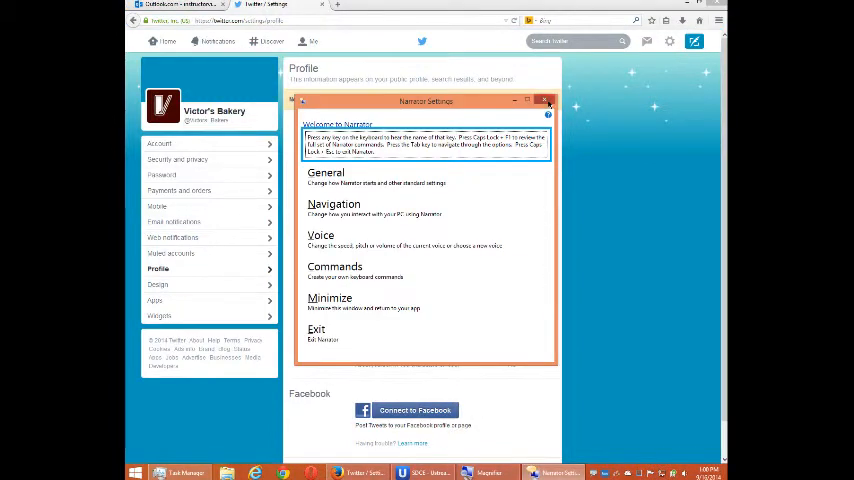
pyautogui.click(548, 104)
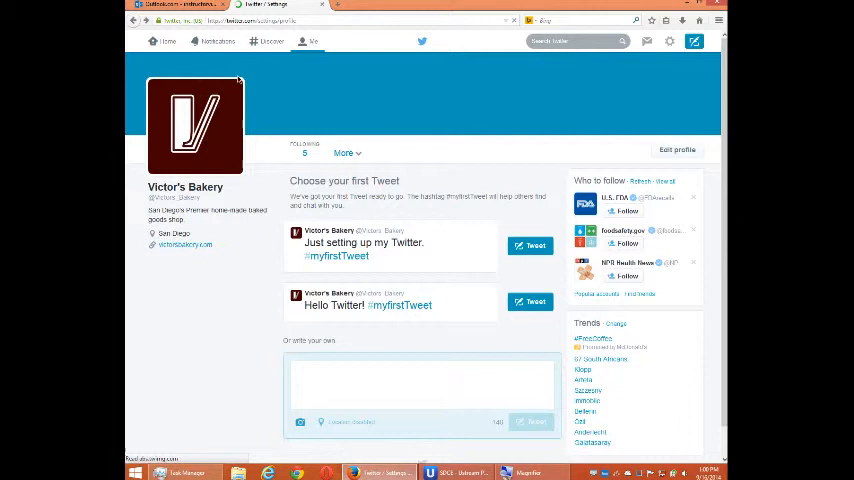
pyautogui.click(677, 150)
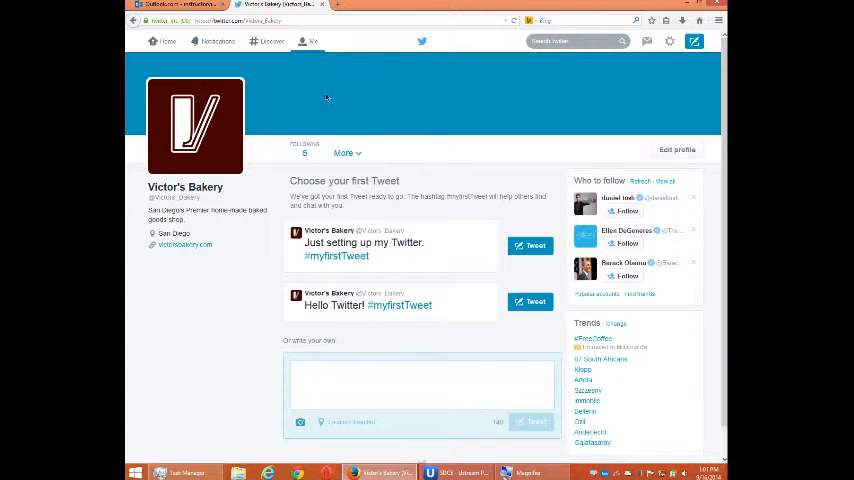
pyautogui.moveTo(258, 255)
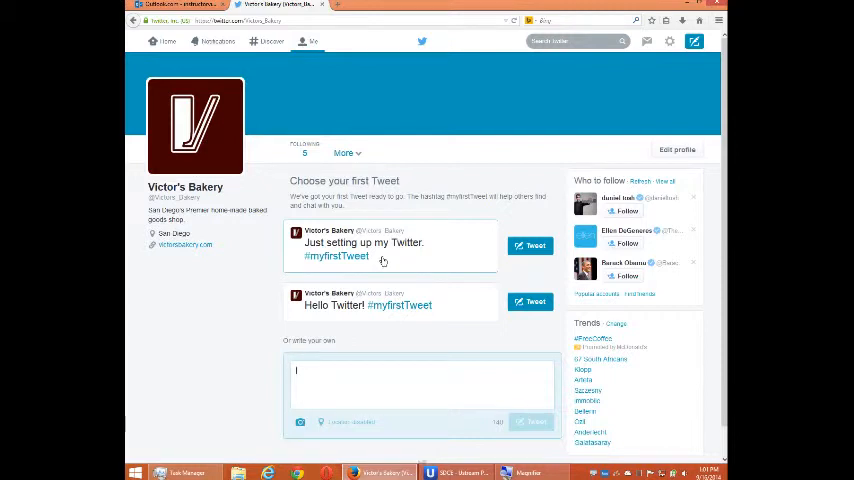
pyautogui.moveTo(378, 291)
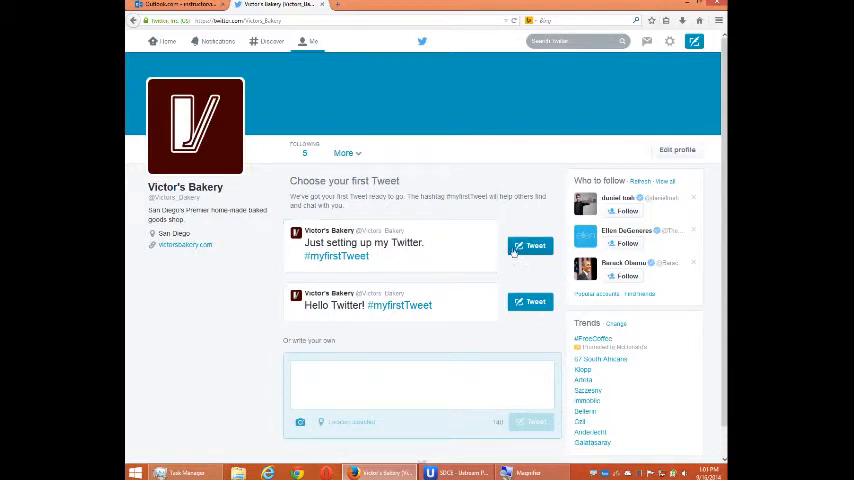
# Tweet the suggested 'Just setting up my Twitter. #myfirstTweet' message.
pyautogui.click(531, 245)
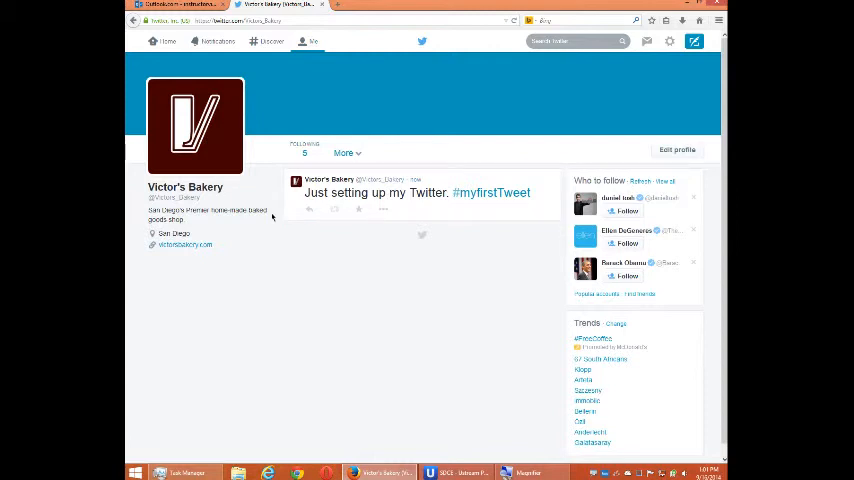
pyautogui.moveTo(253, 166)
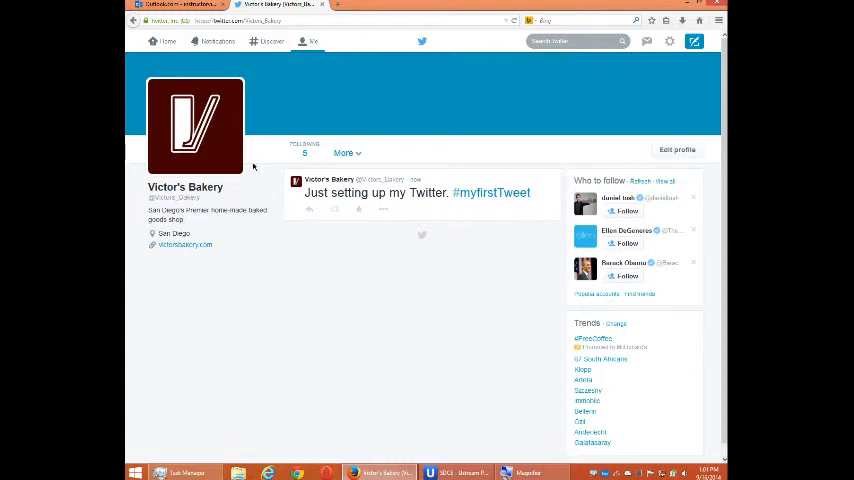